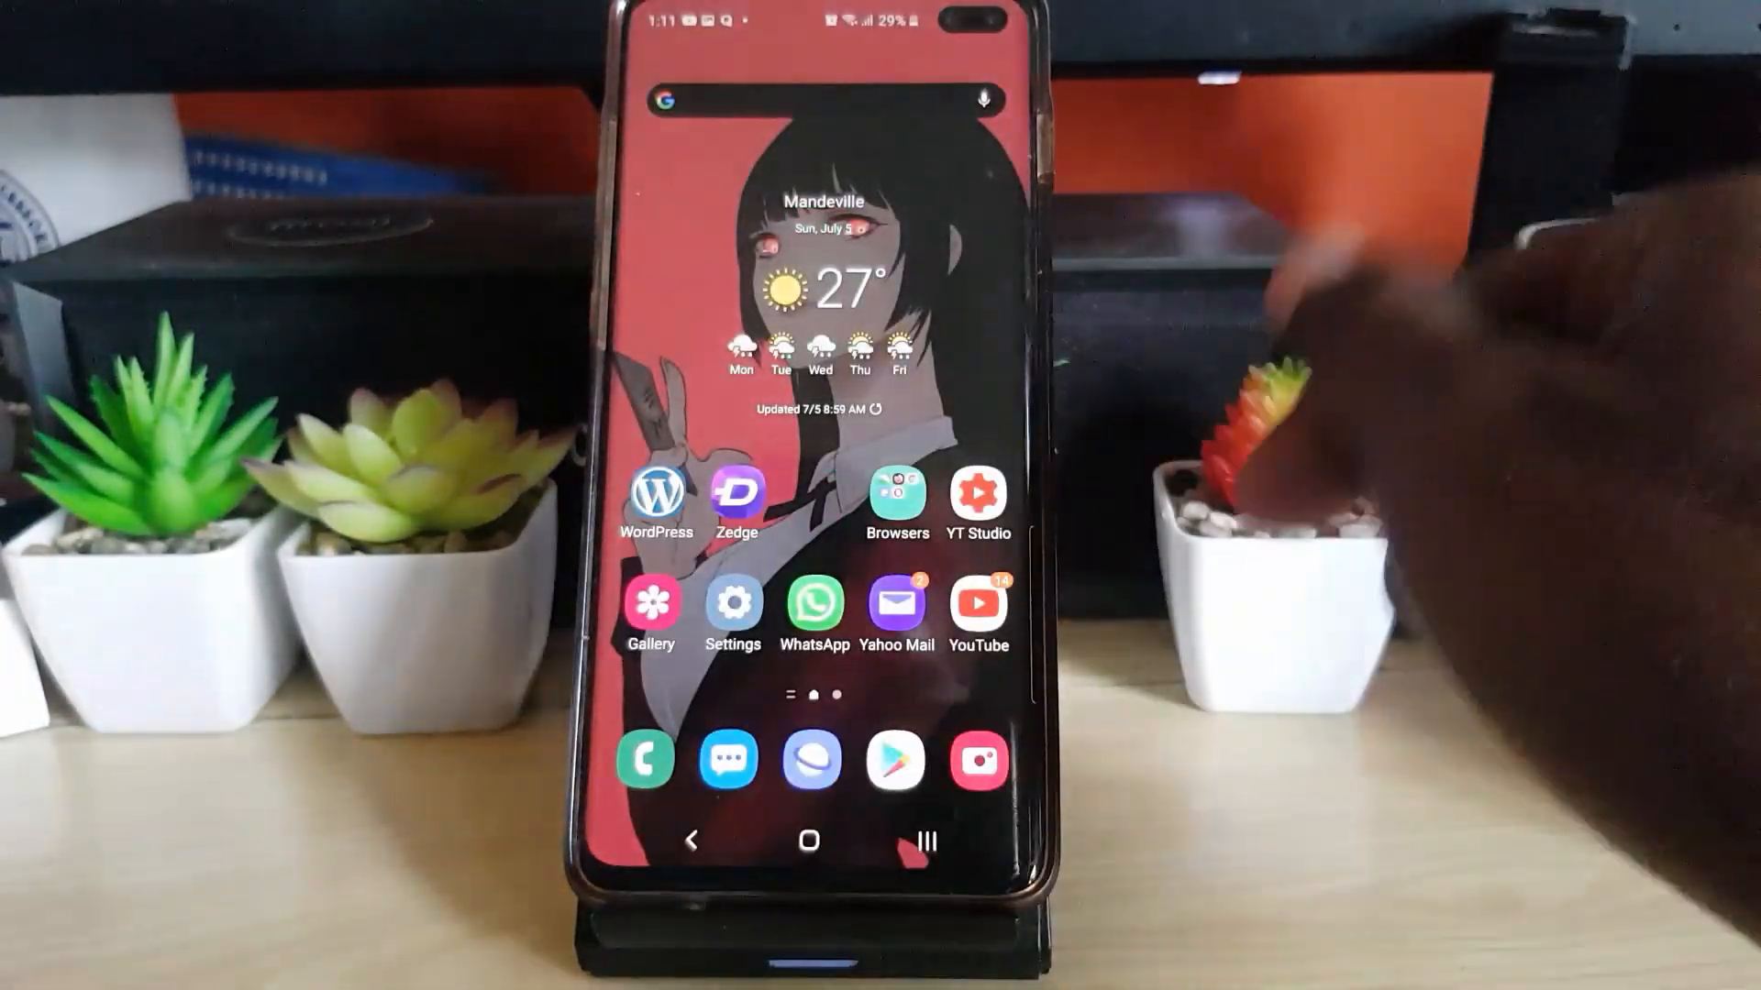
# - Search the installed apps list for 'tiktok' and select TikTok's App info page
pyautogui.scroll(3)
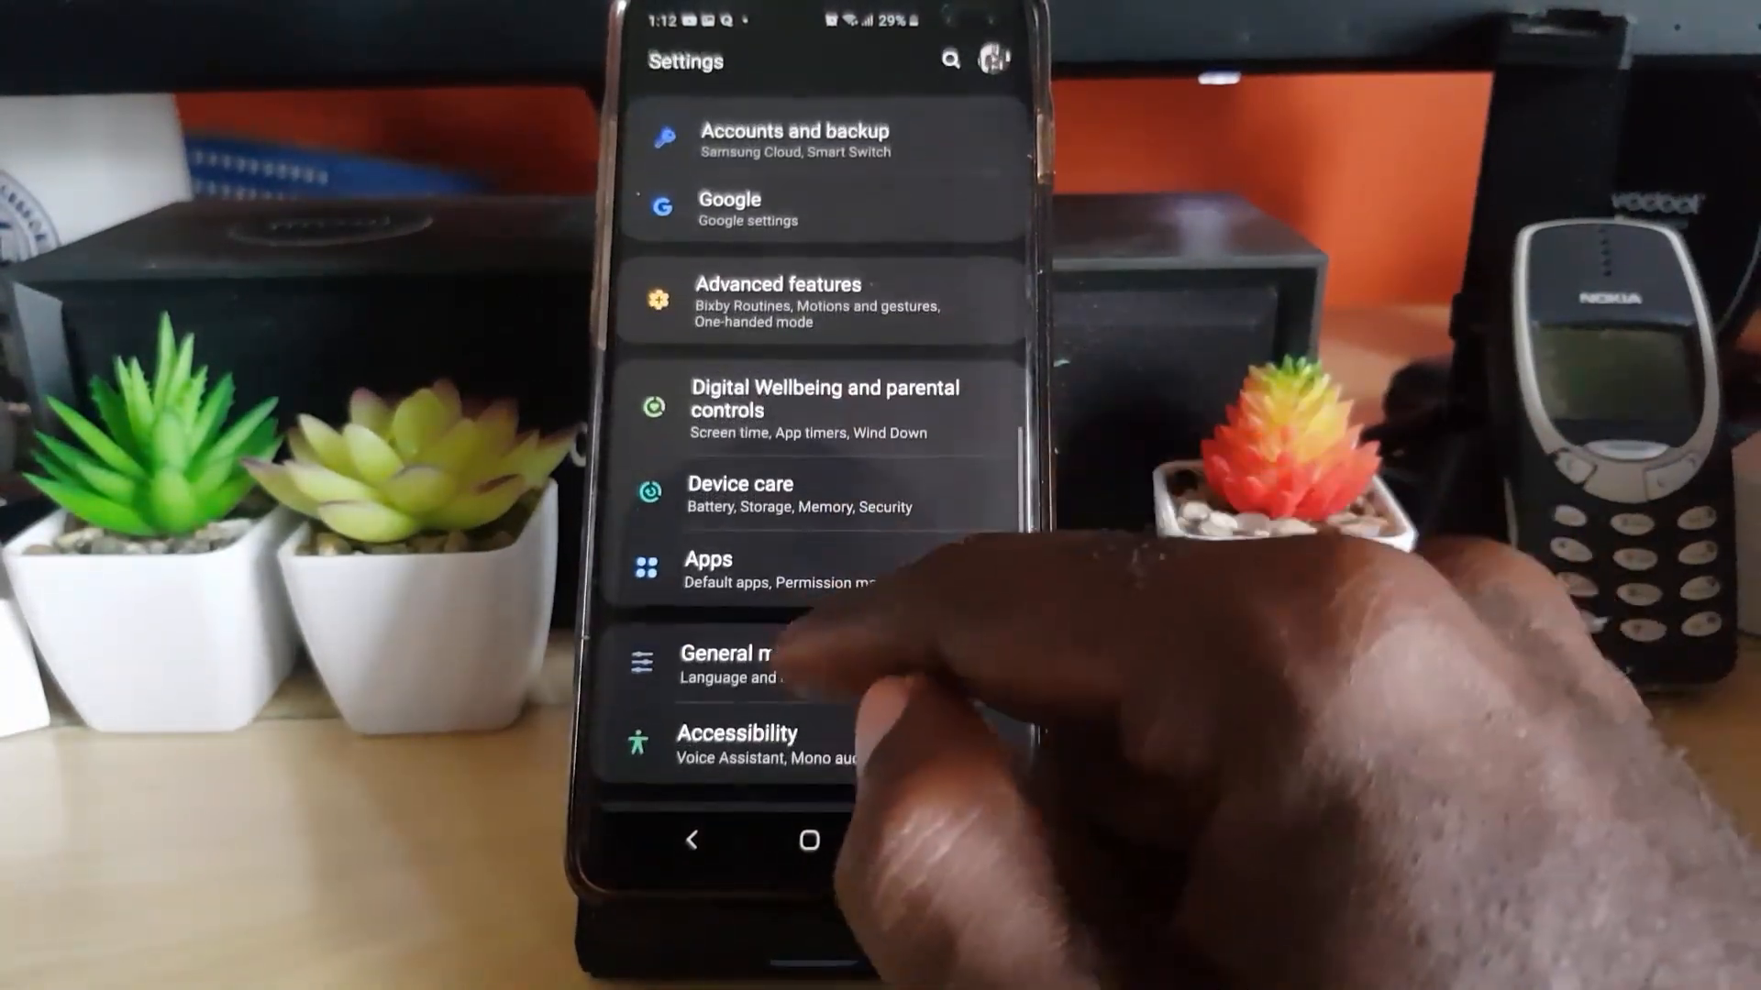
pyautogui.click(708, 570)
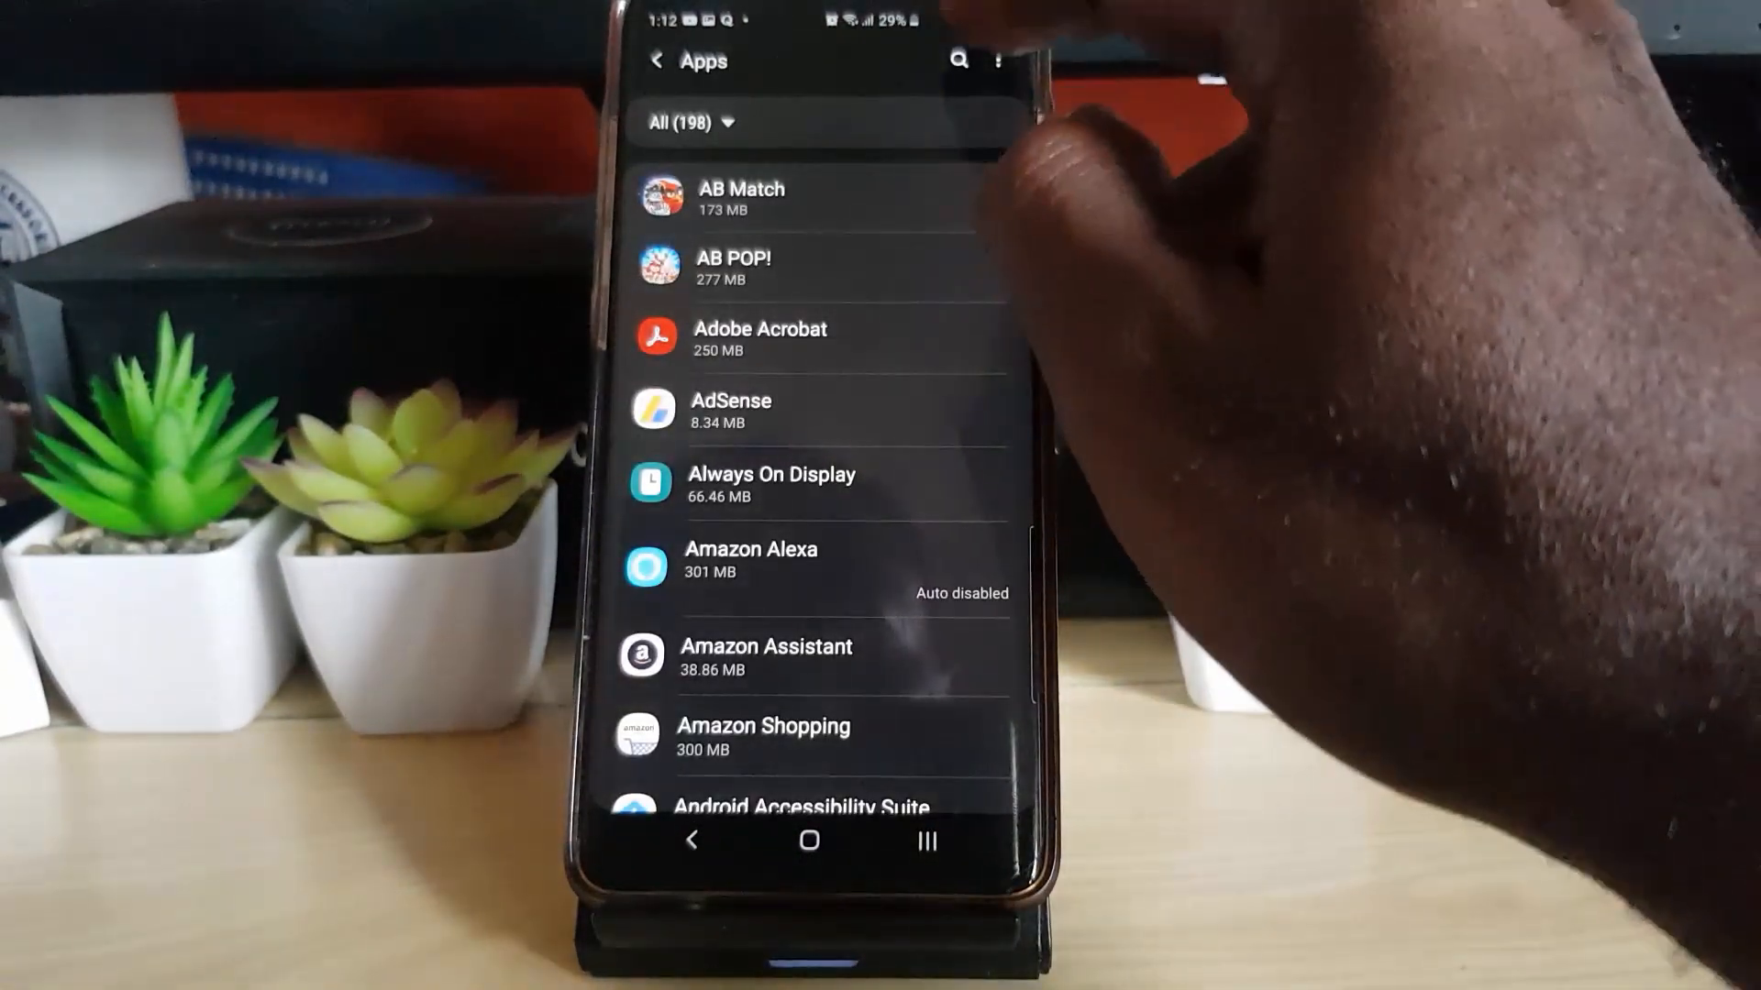
pyautogui.click(958, 61)
pyautogui.write('tikt')
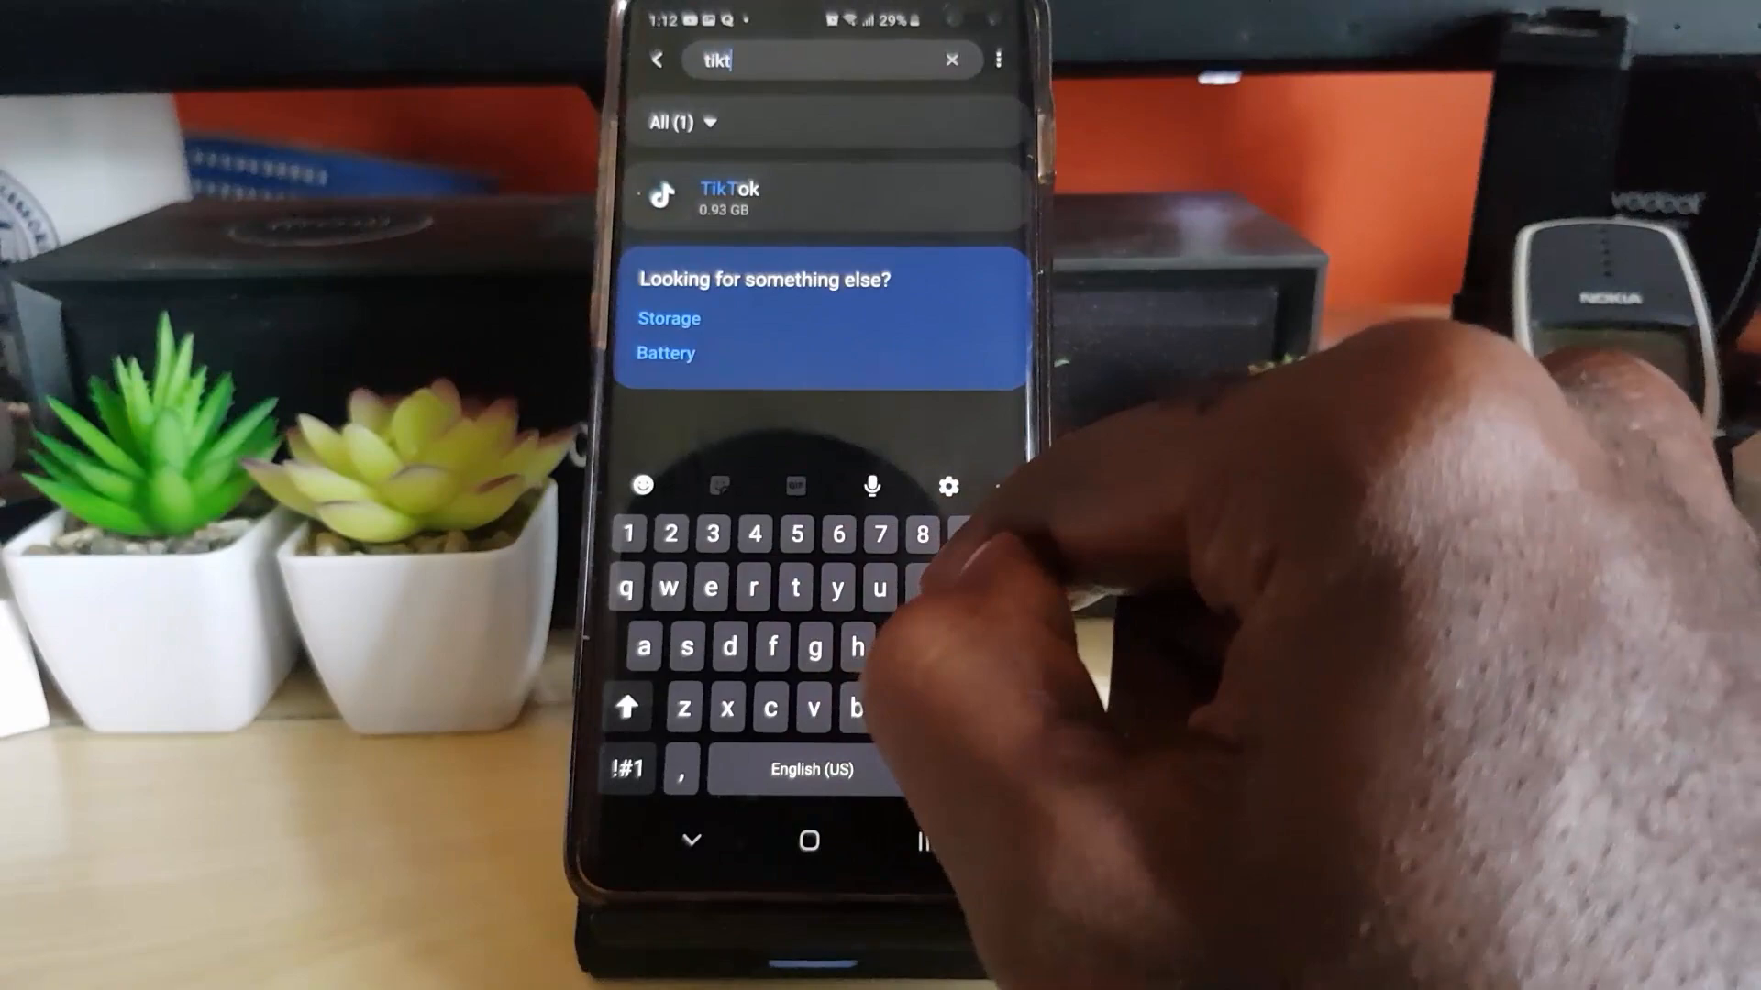
pyautogui.write('ok')
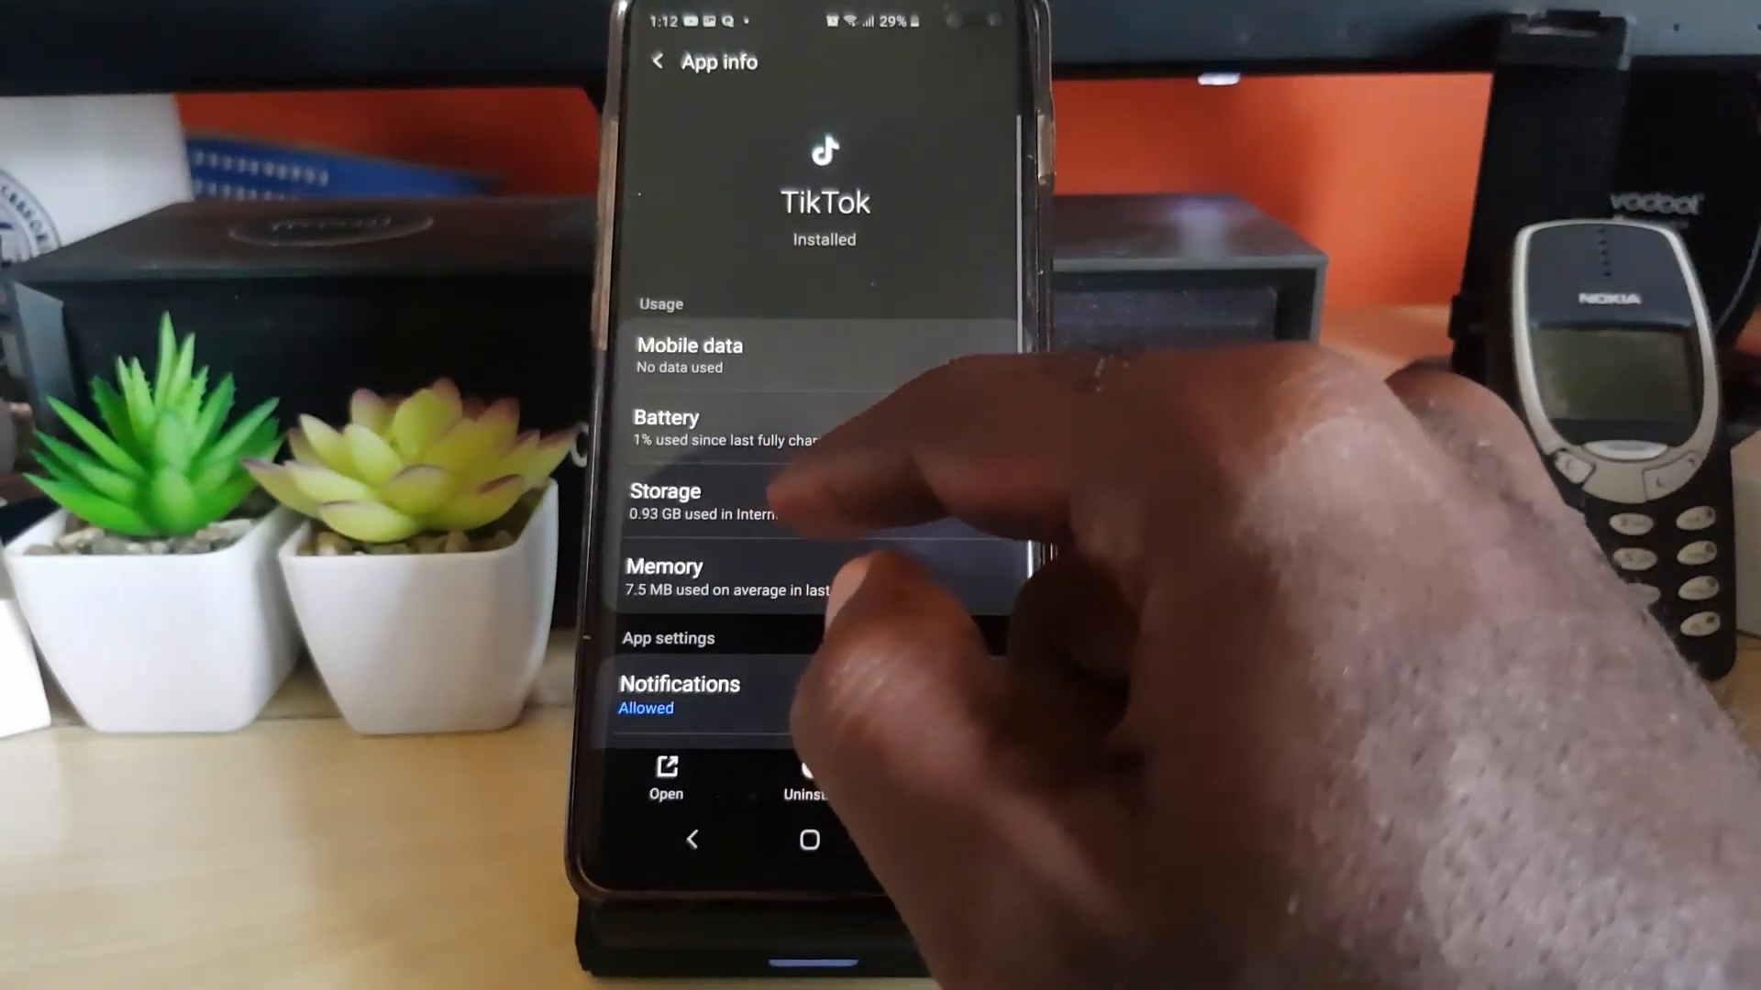
# - Clear TikTok's cache from 310 MB to 0 MB in Storage, then reopen TikTok on the Me profile
pyautogui.click(664, 500)
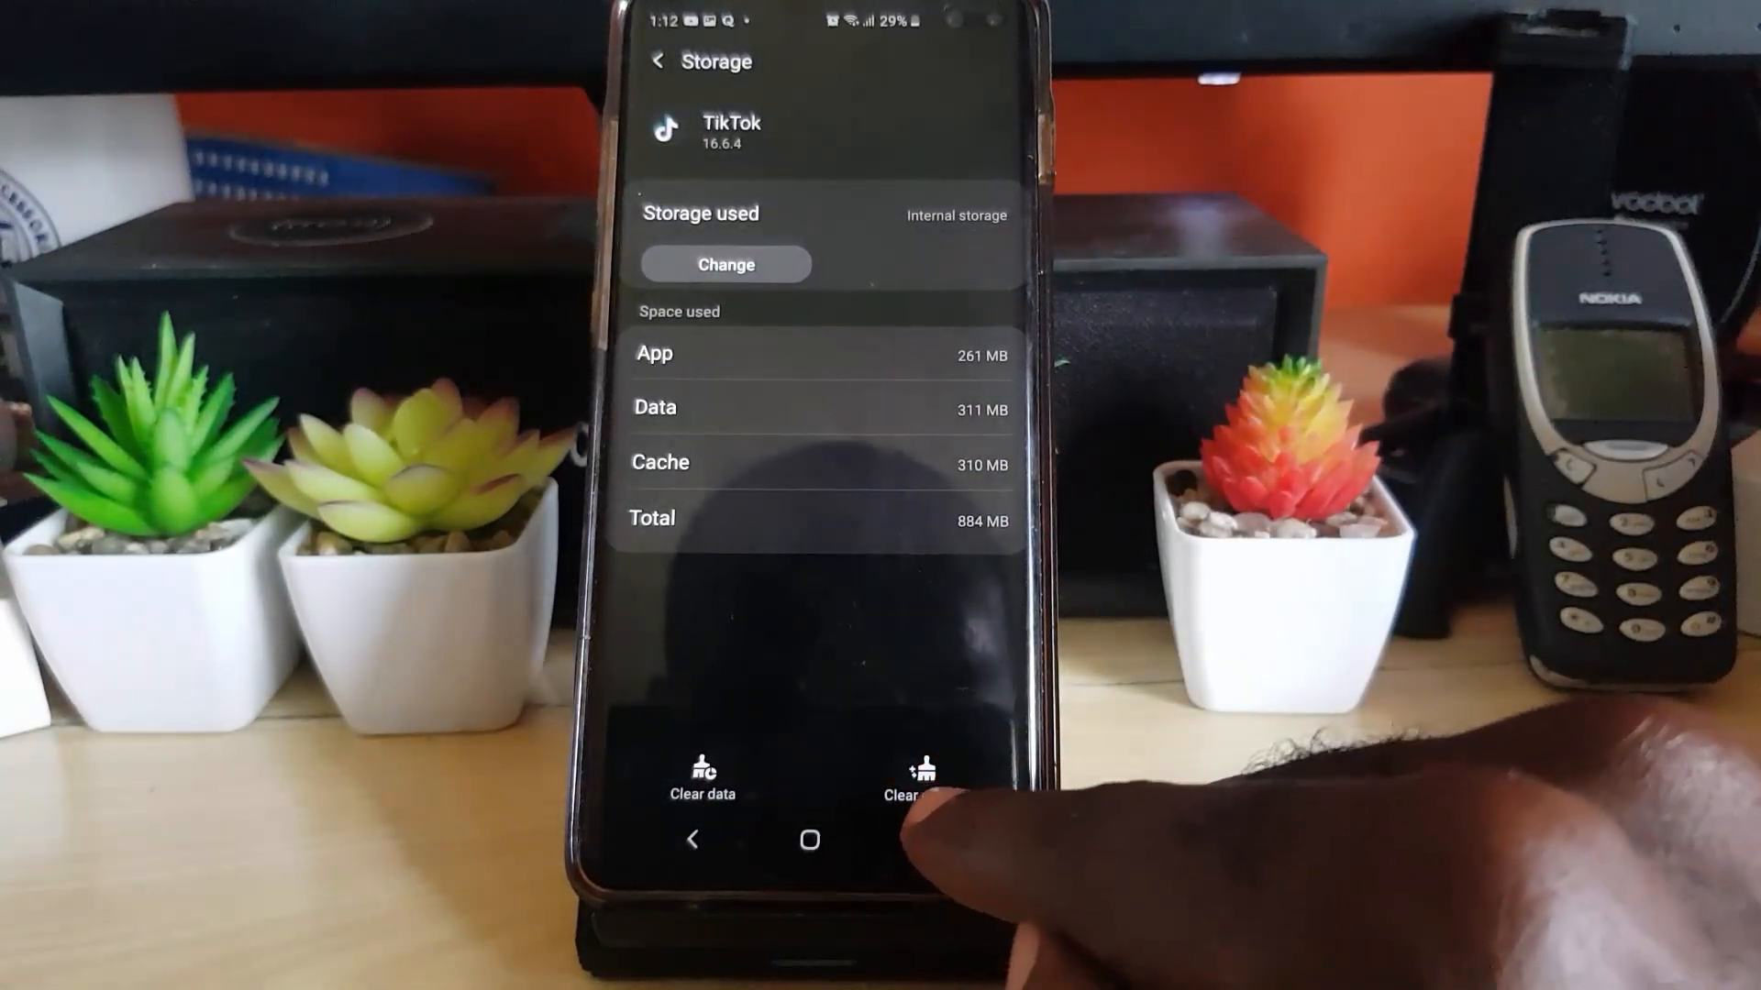
pyautogui.click(917, 774)
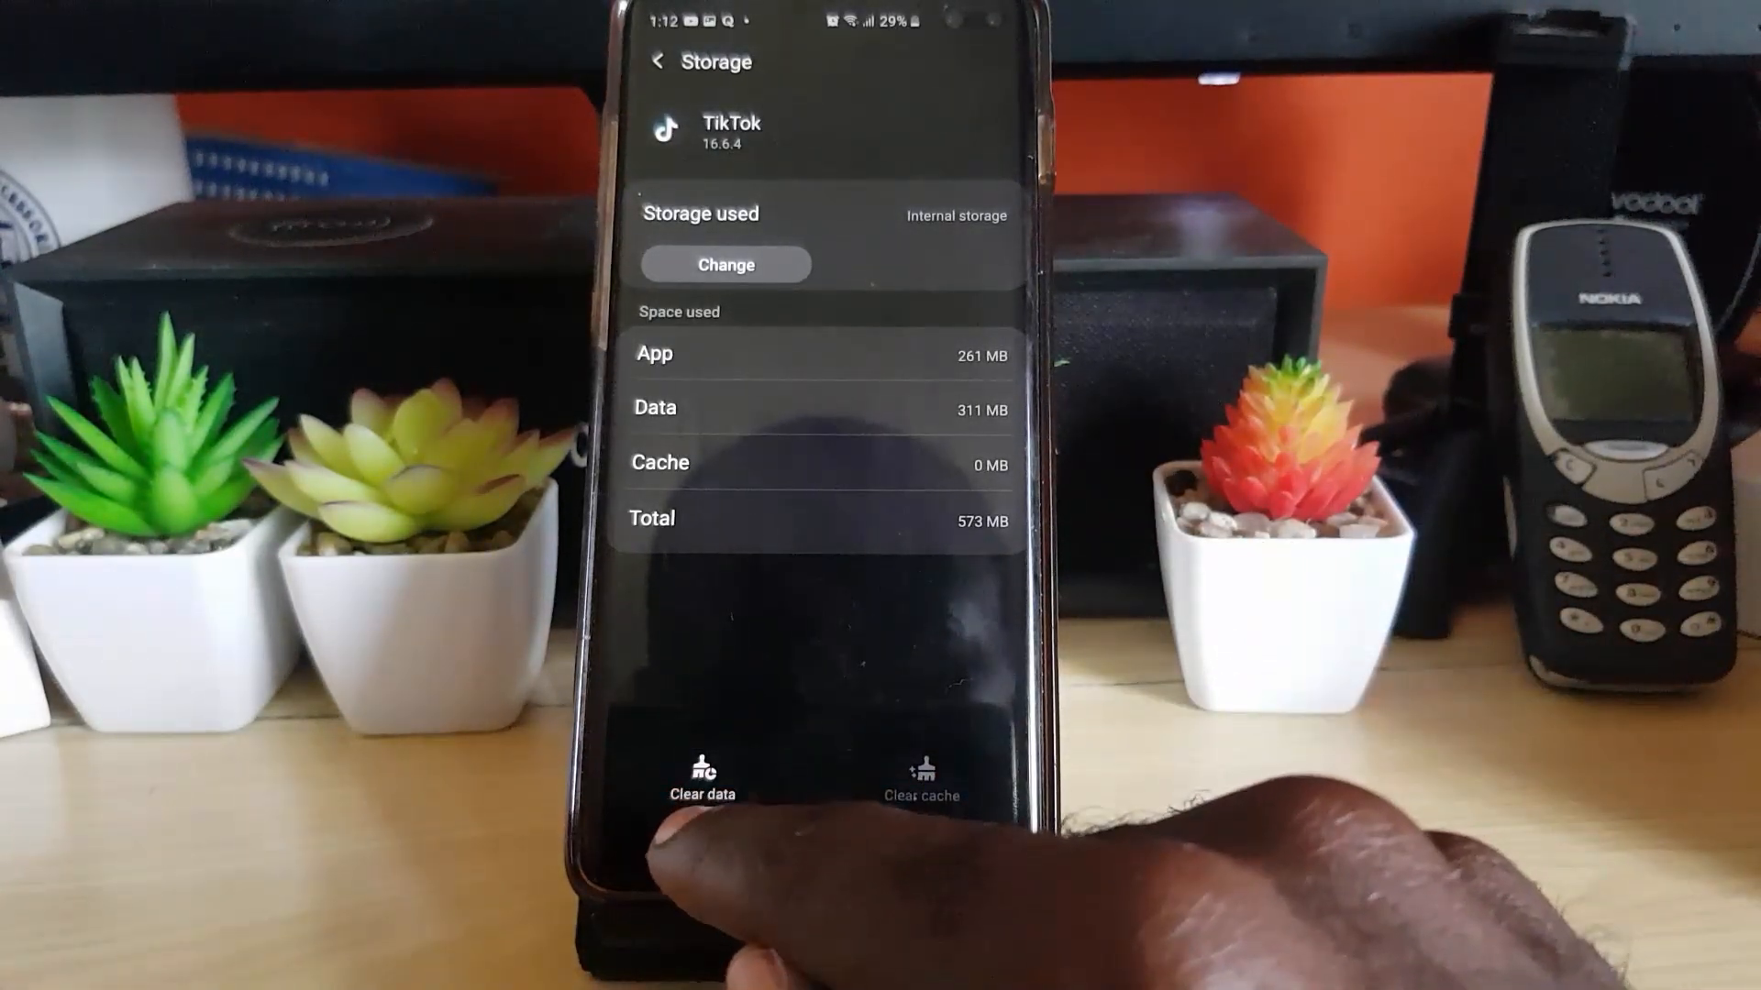
pyautogui.click(700, 781)
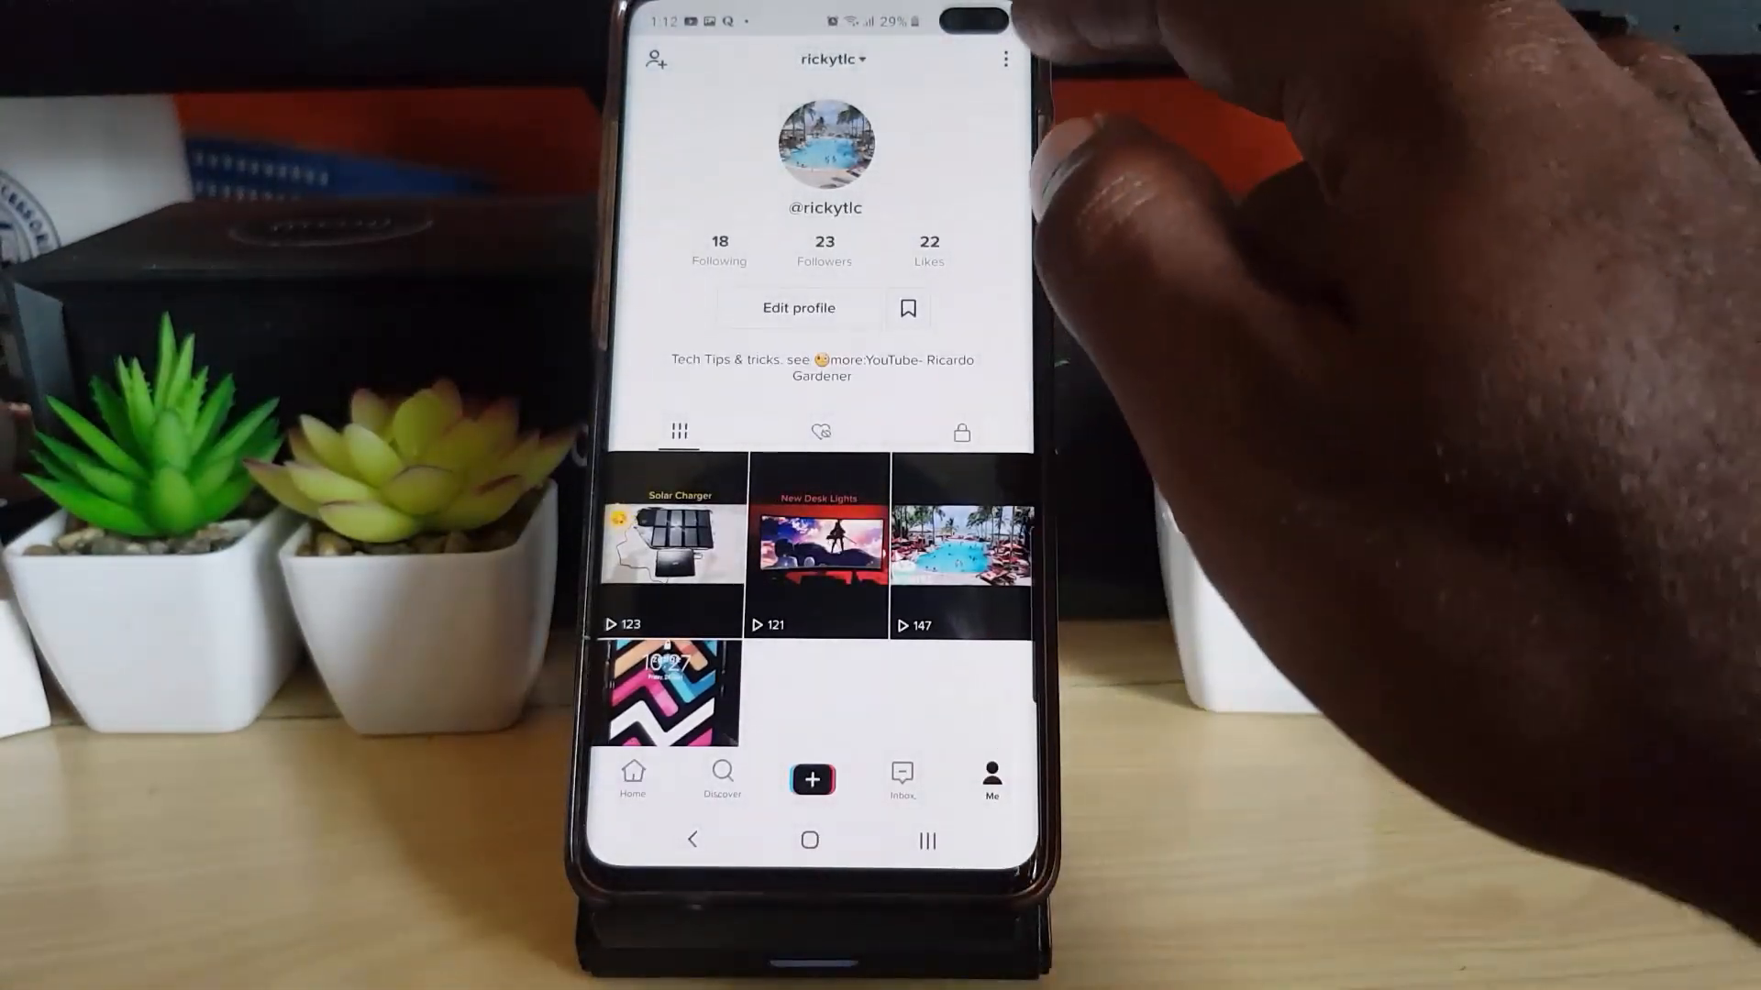
# - From the profile menu reach Settings and privacy, scrolling to Data Saver and Report a problem
pyautogui.click(1004, 58)
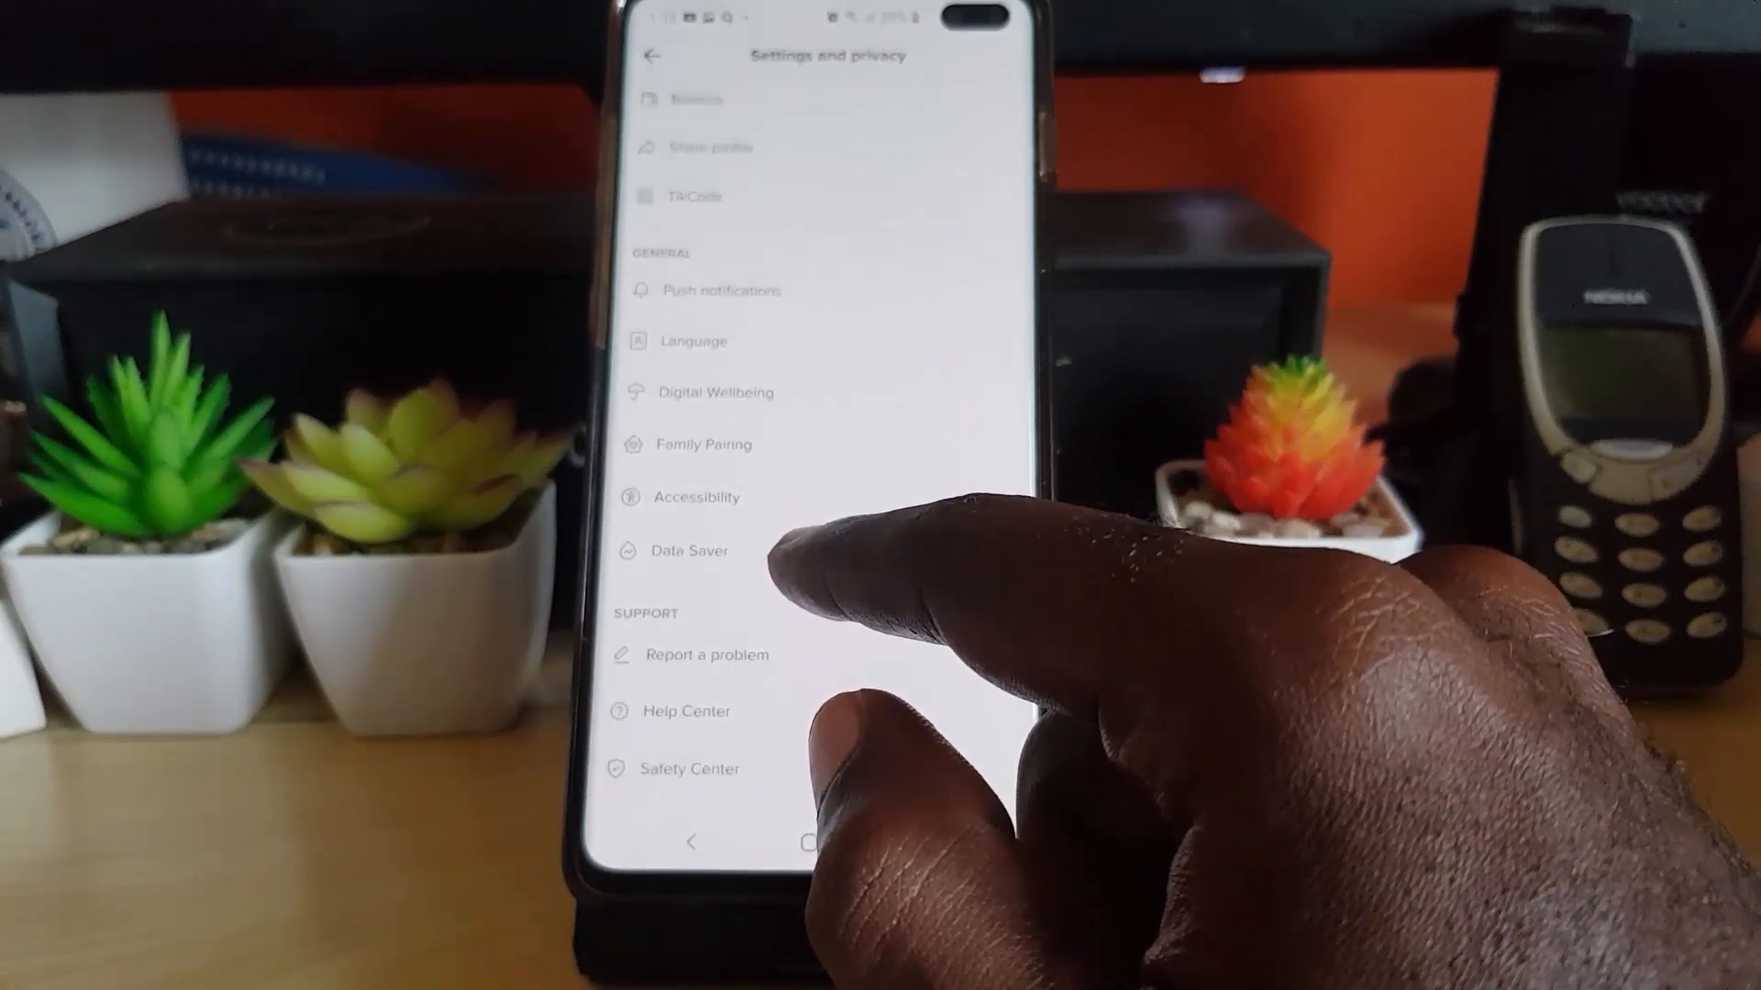
pyautogui.scroll(3)
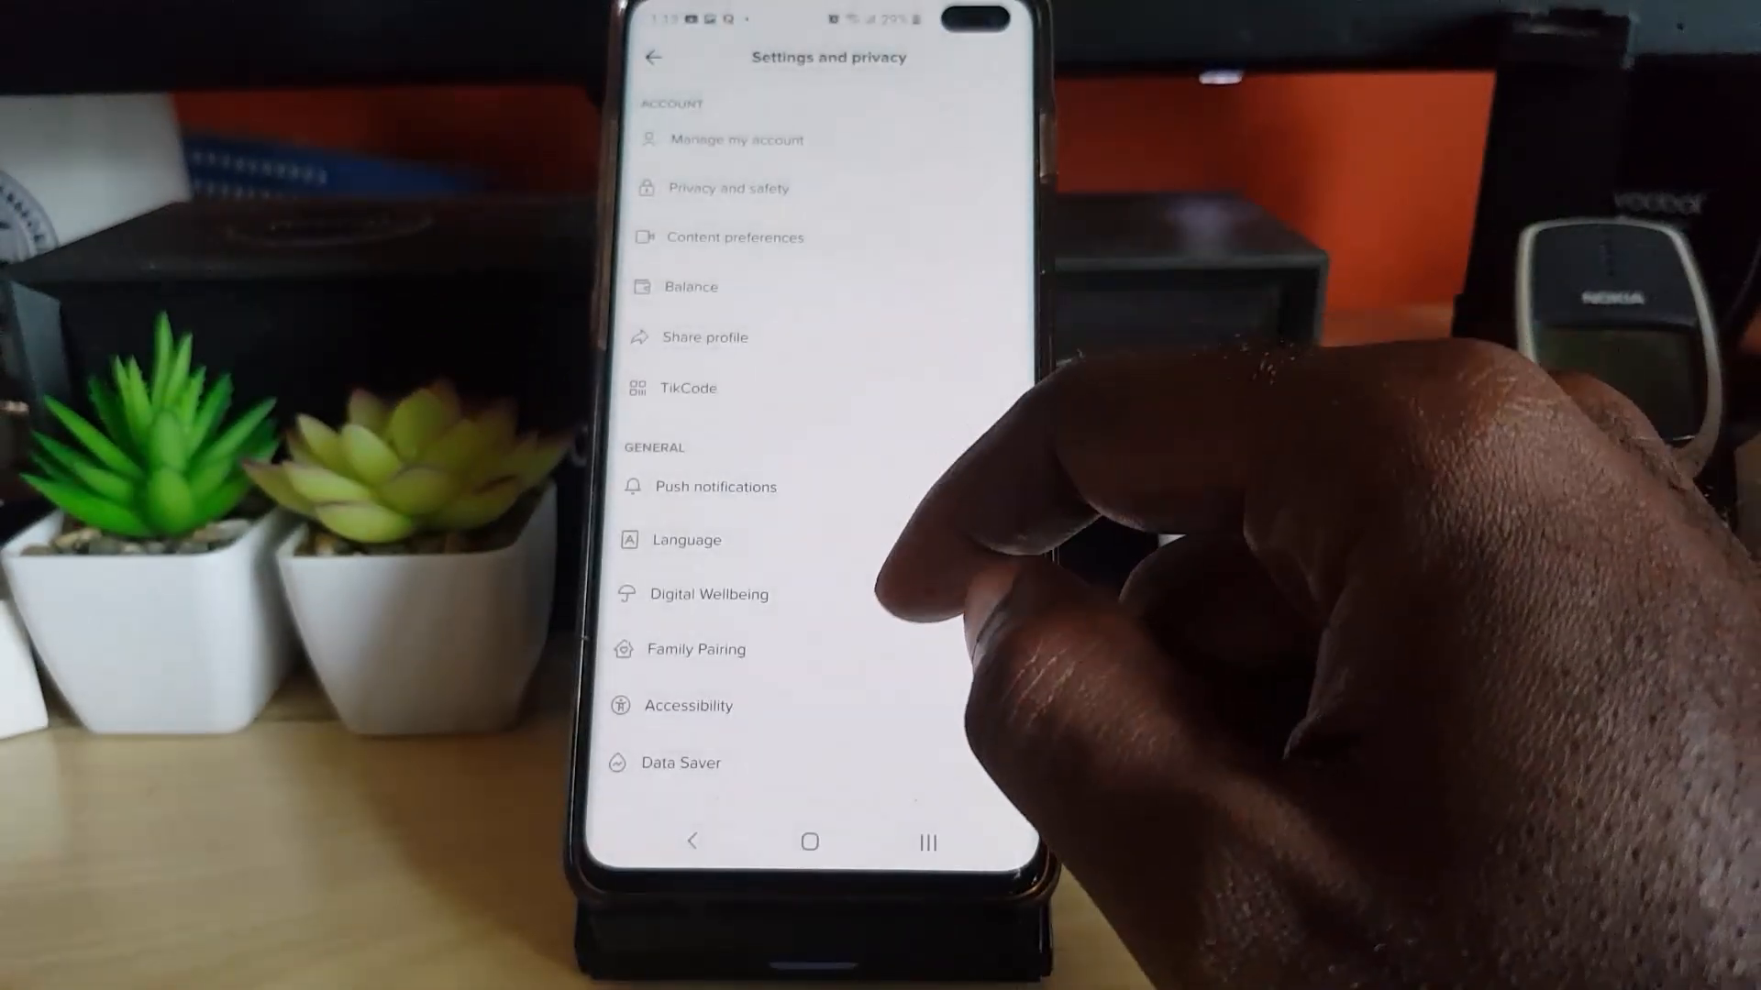
pyautogui.scroll(3)
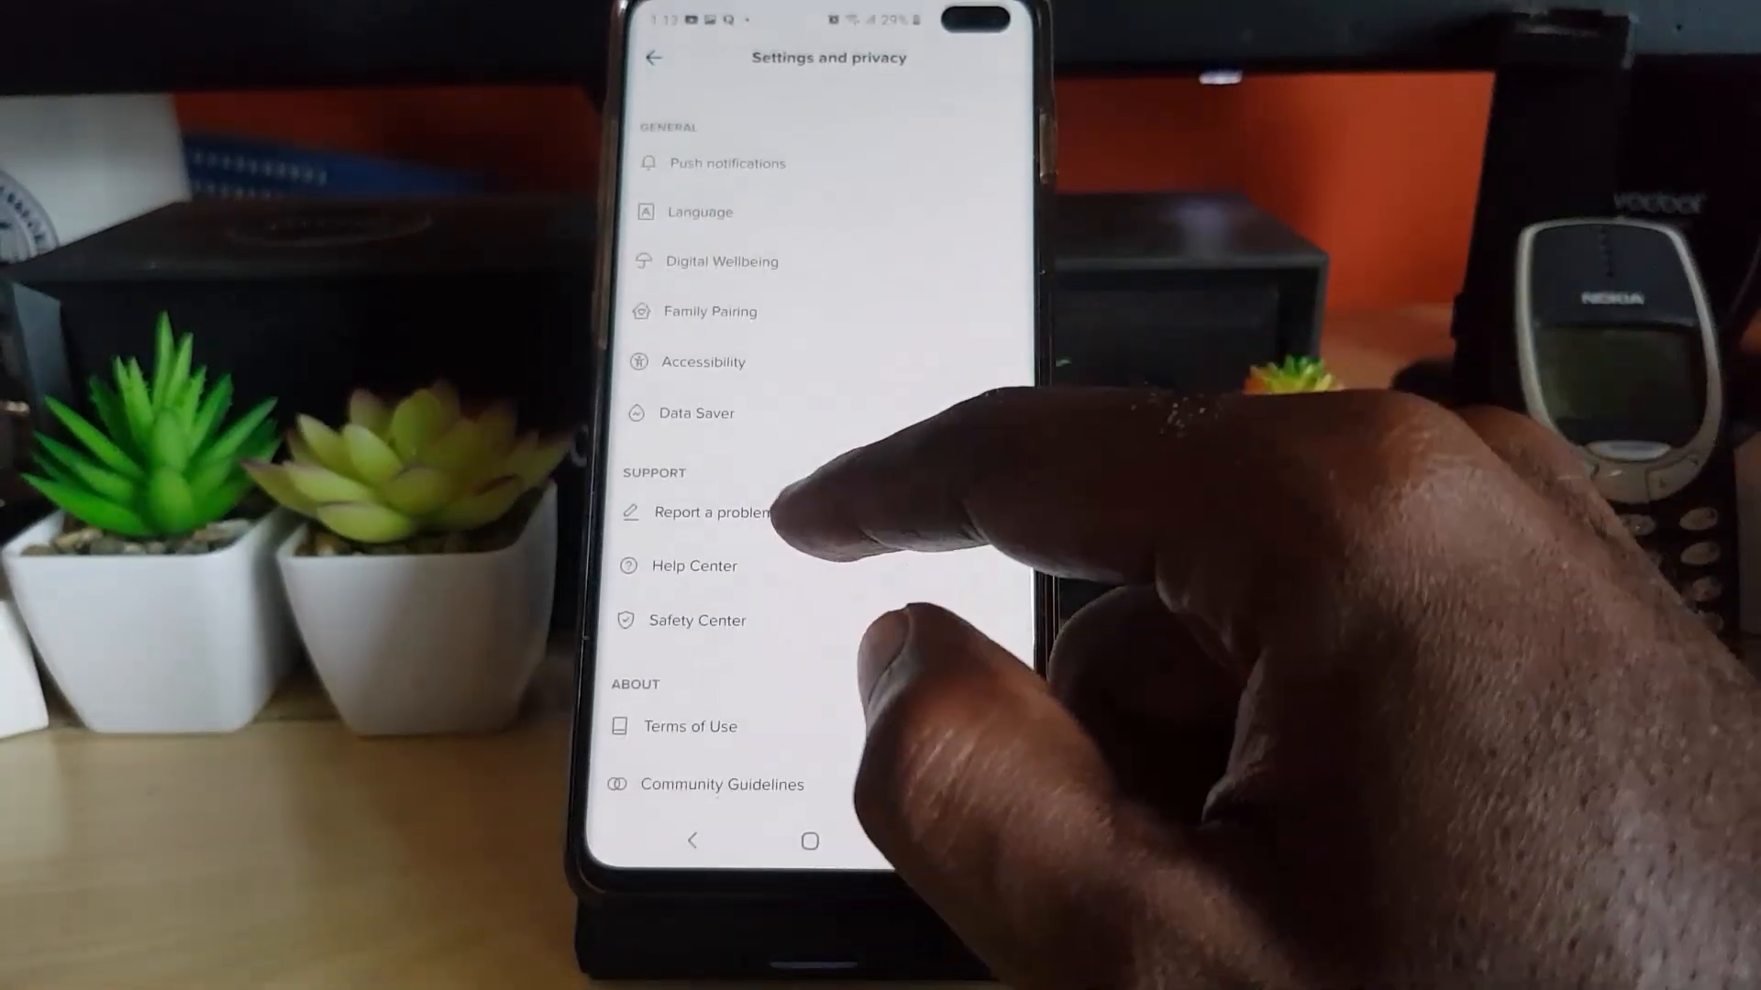